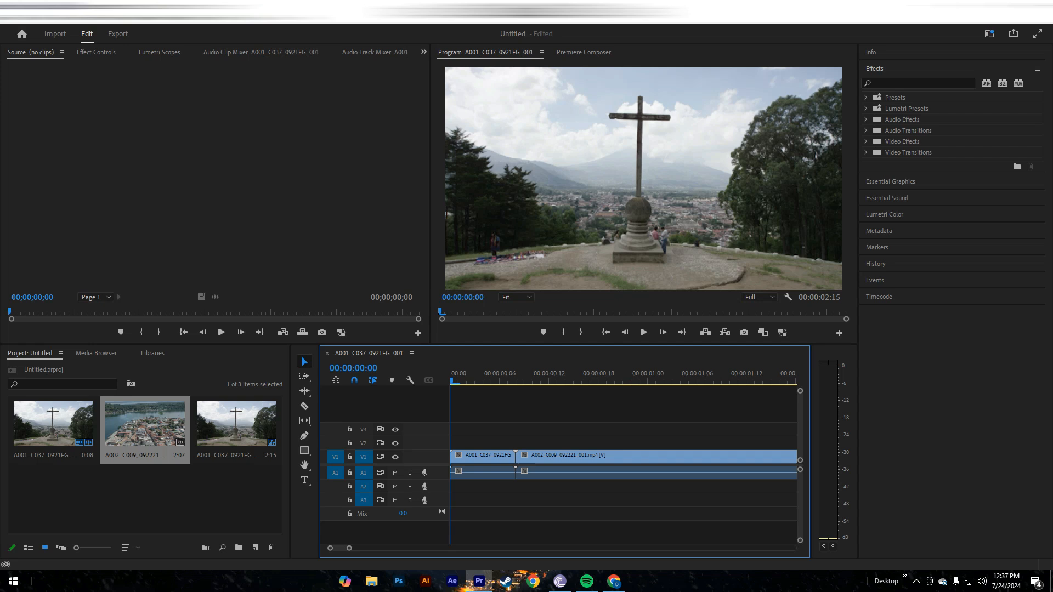
- Switch to the Export page for the cross-landscape sequence
left_click(119, 33)
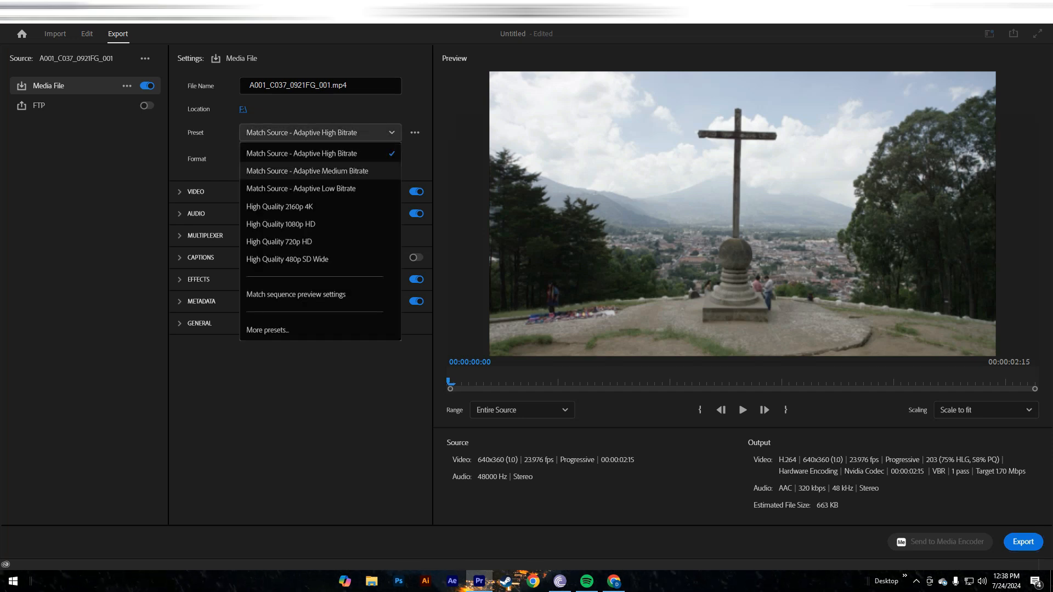
- Choose H.264 format, keeping the Match Source - Adaptive High Bitrate preset
left_click(319, 159)
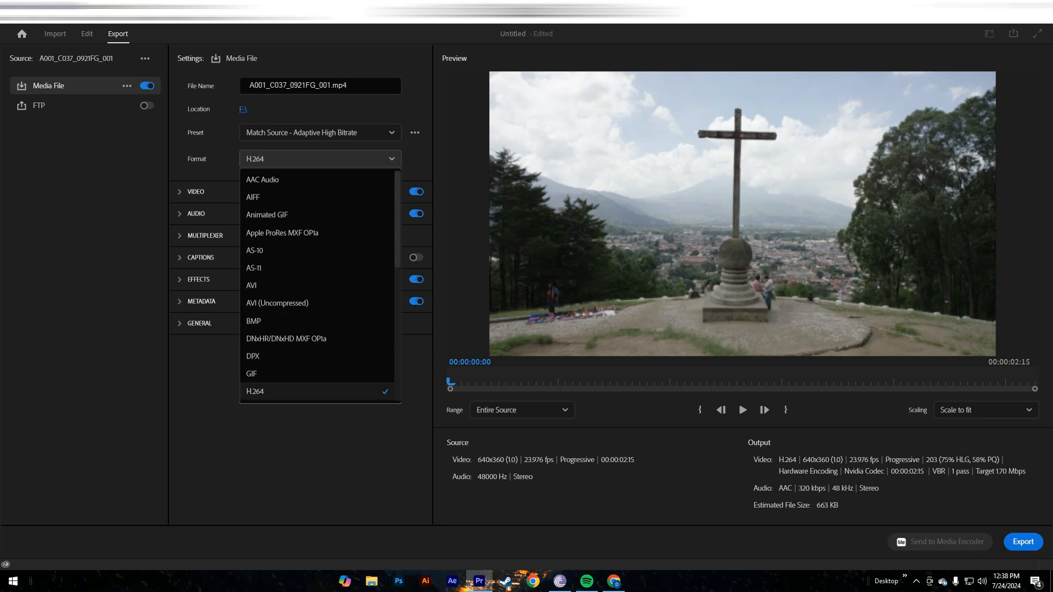
left_click(255, 391)
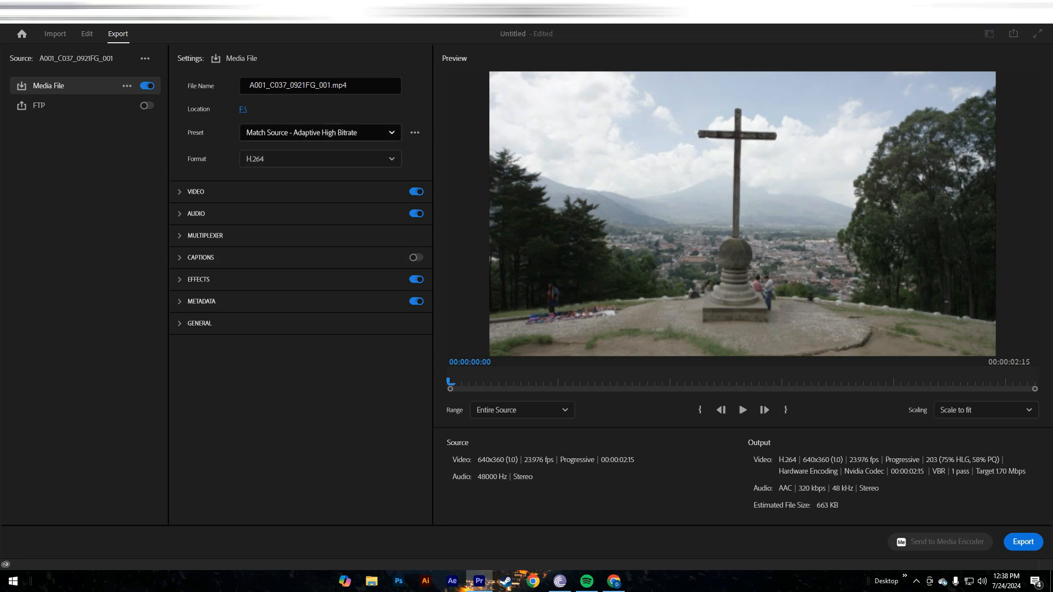
mouse_move(320, 133)
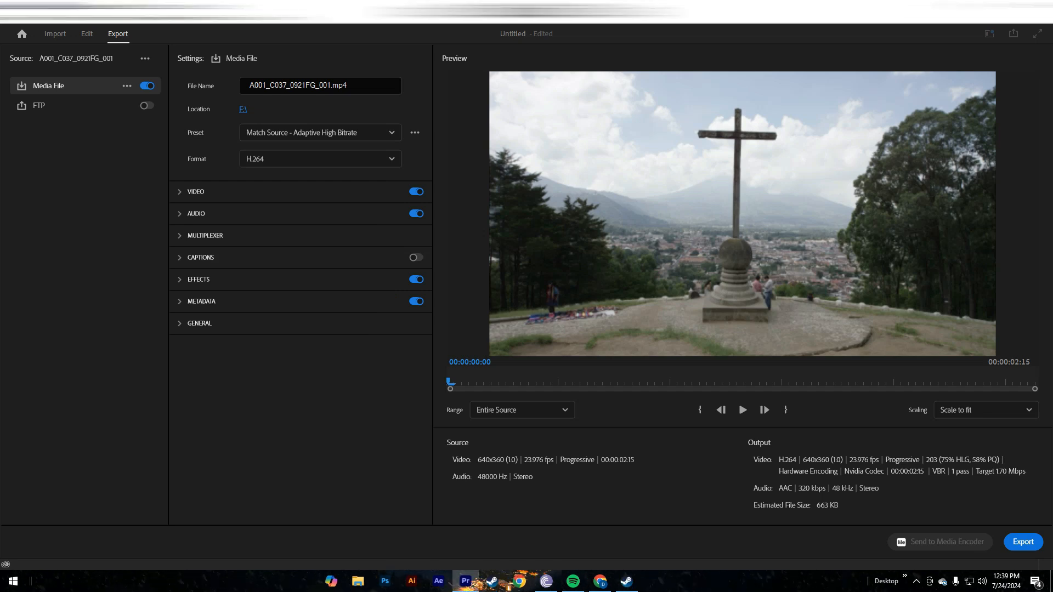
- Turn on Use Maximum Render Quality in the expanded Video settings
left_click(193, 192)
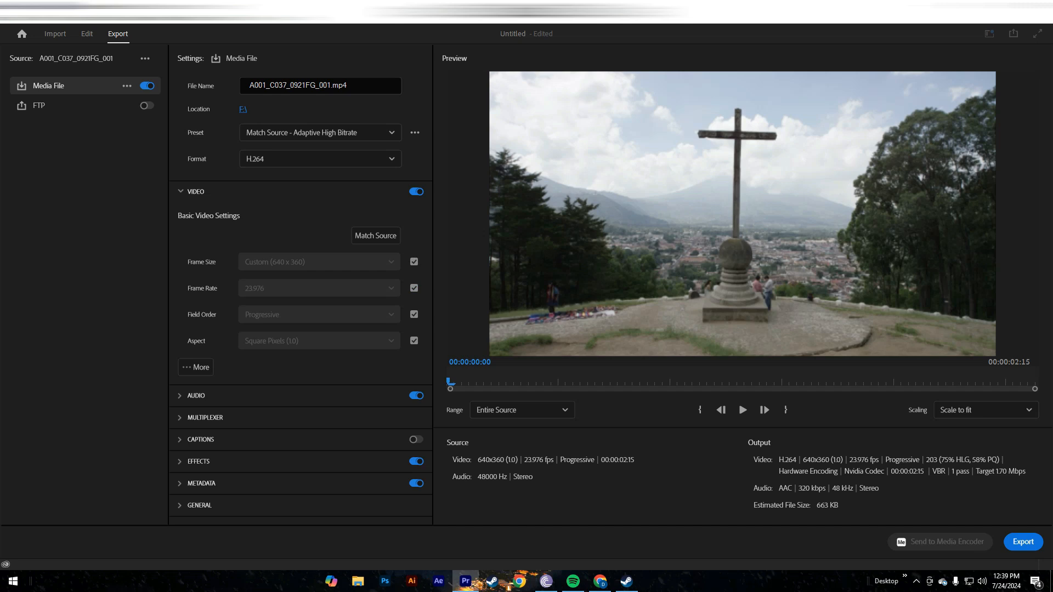
left_click(195, 367)
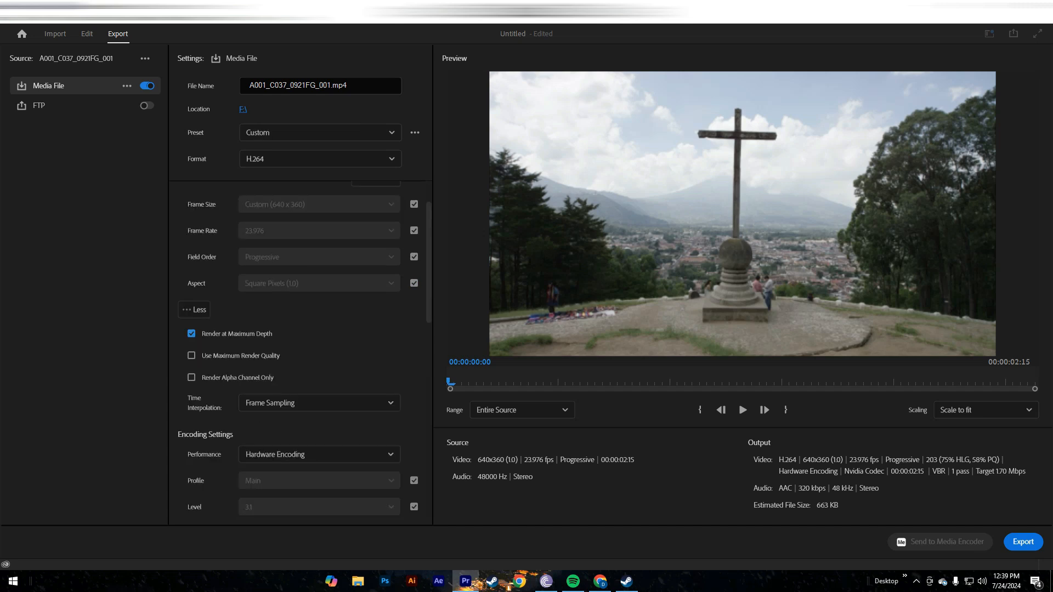
scroll("down", 3)
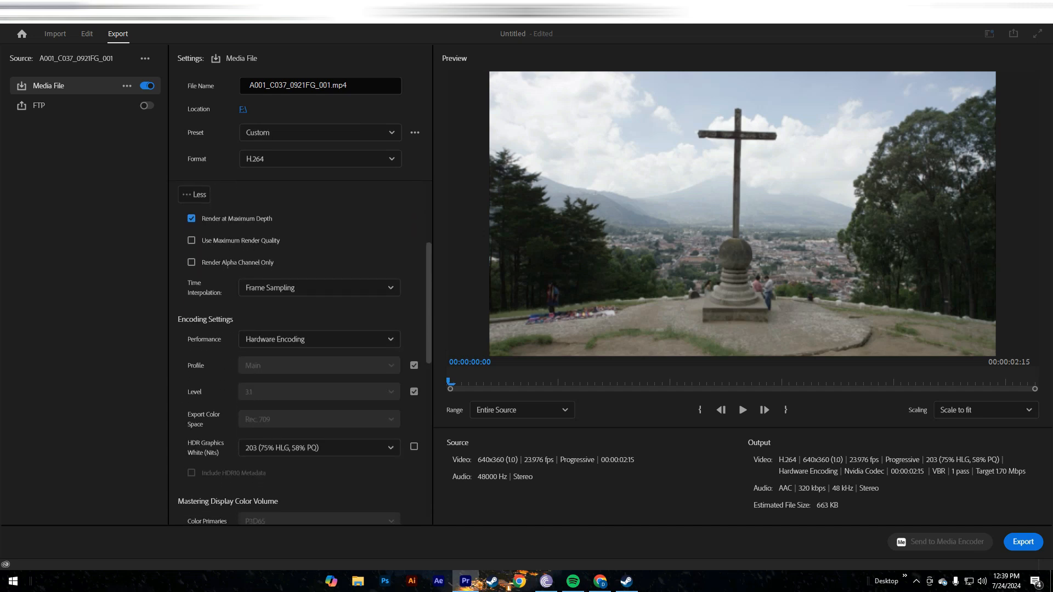
scroll("down", 3)
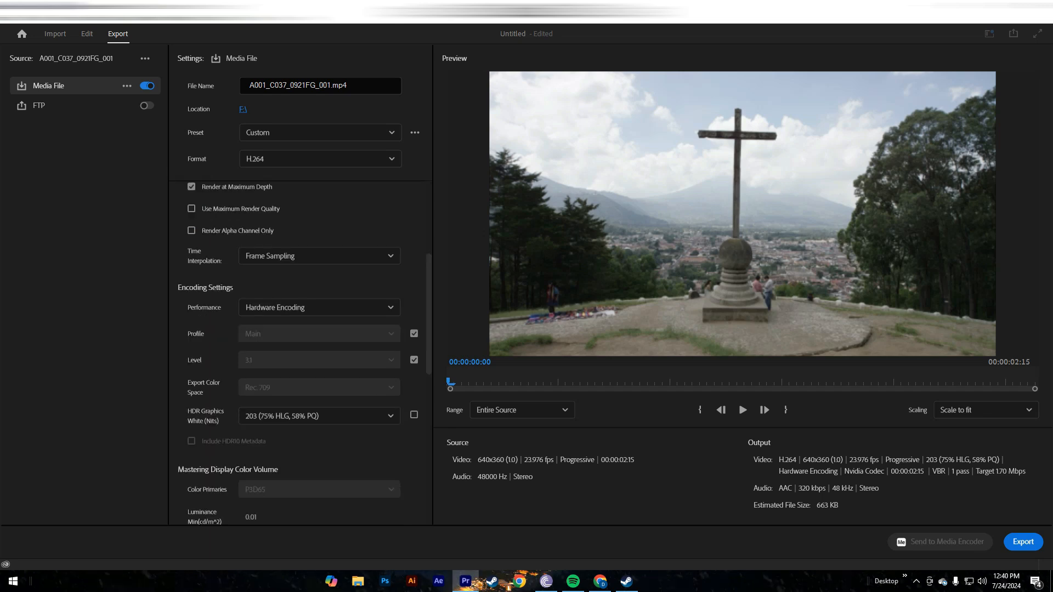
left_click(191, 208)
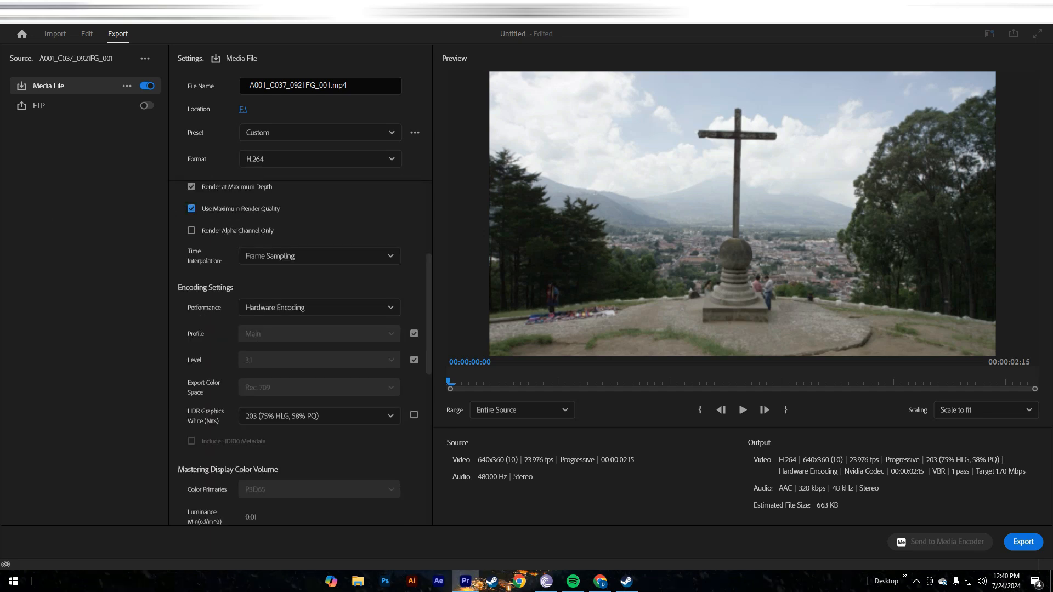